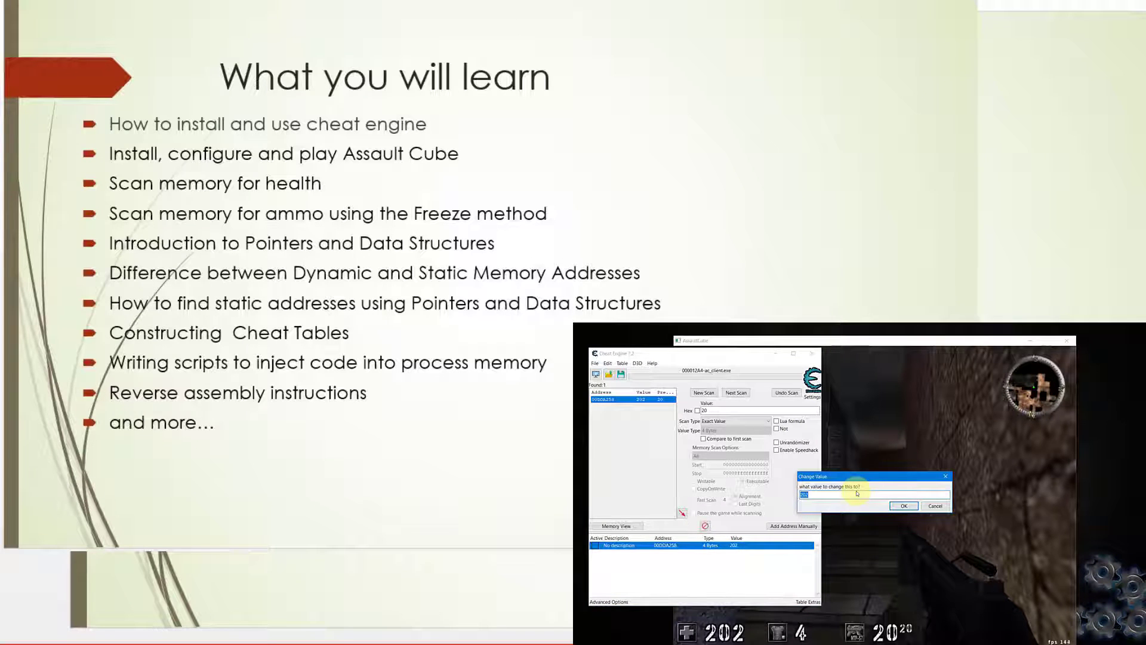
Step: Enter 9999 in the demo, then advance the slideshow to 'Who this course is for'
{"action": "type", "text": "9999"}
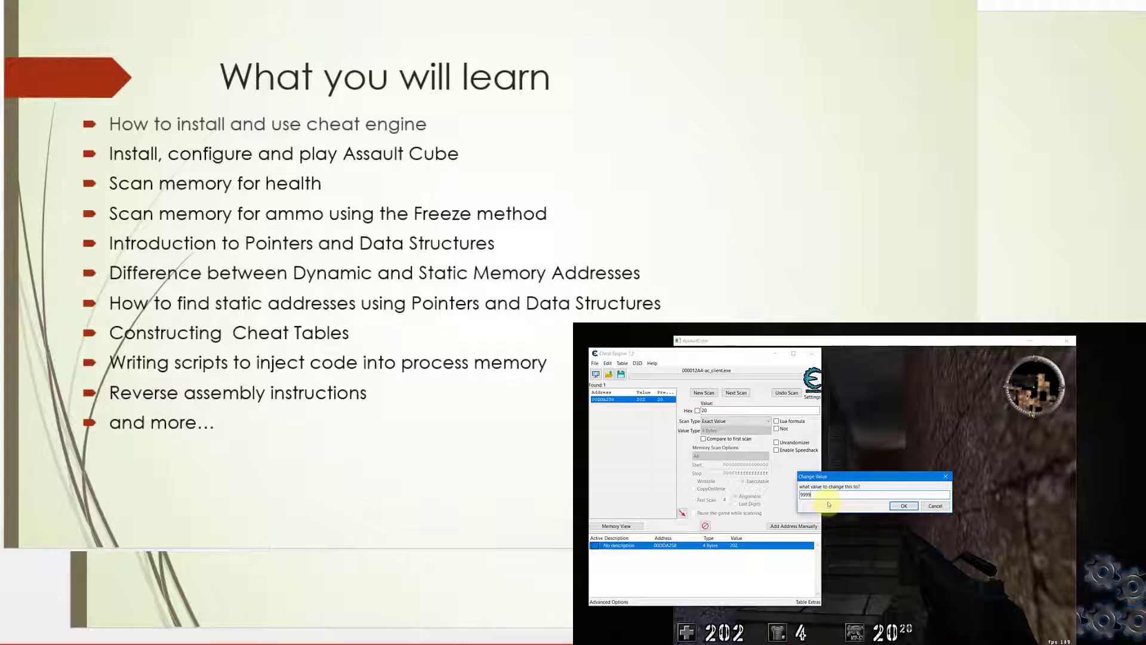
{"action": "left_click", "coordinate": [902, 505]}
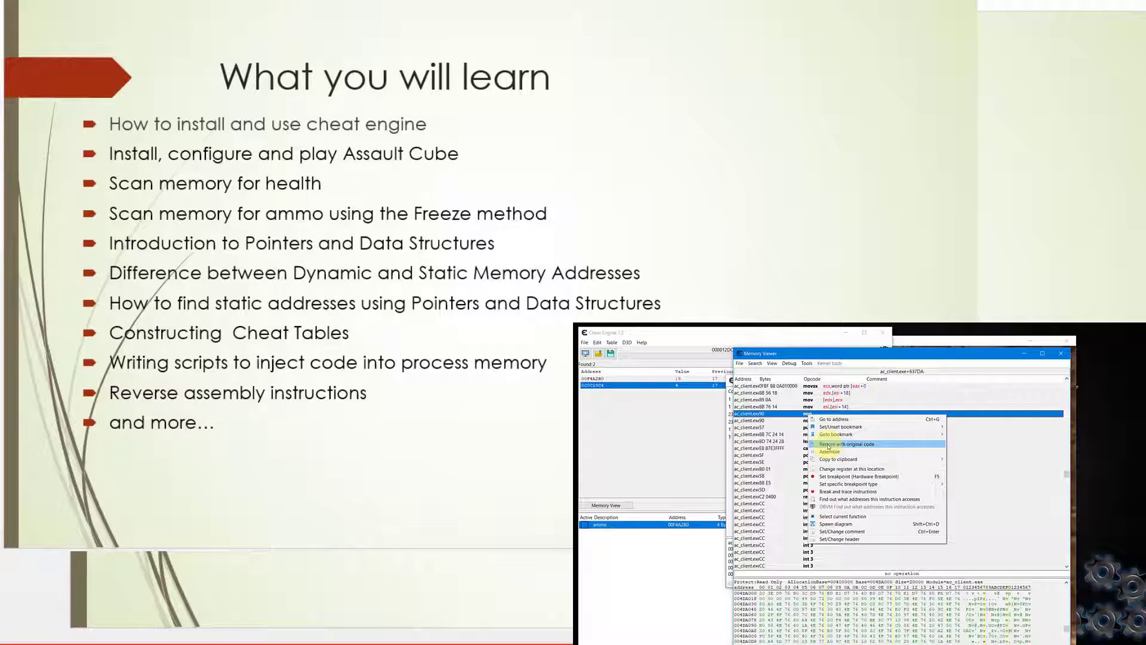
{"action": "left_click", "coordinate": [845, 443]}
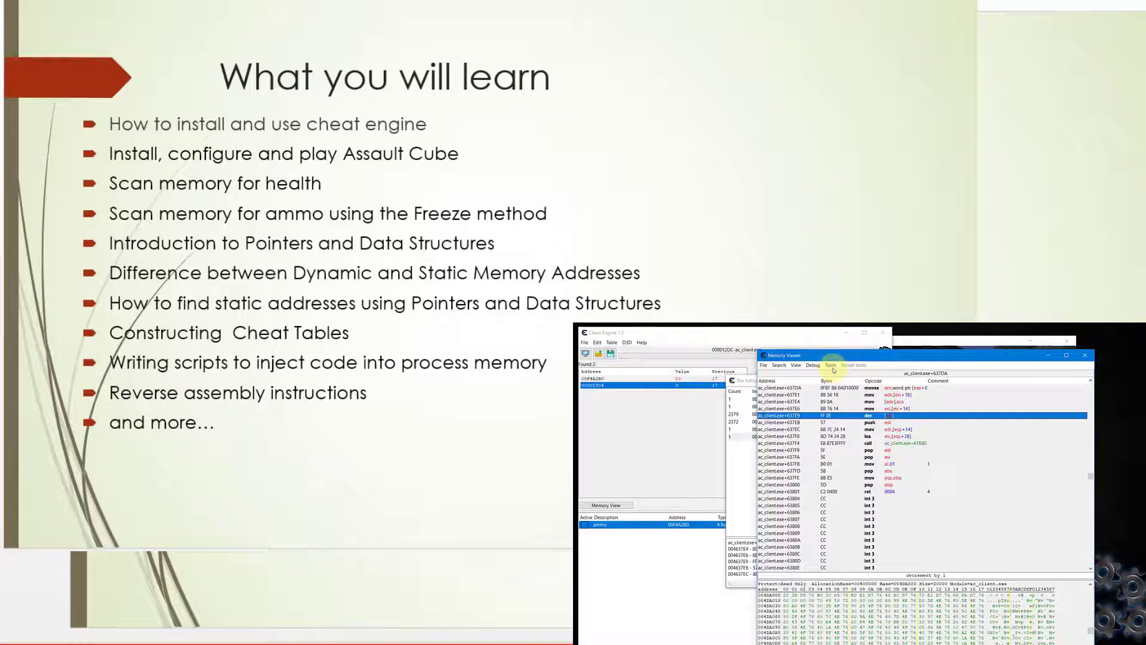
{"action": "left_click", "coordinate": [830, 365]}
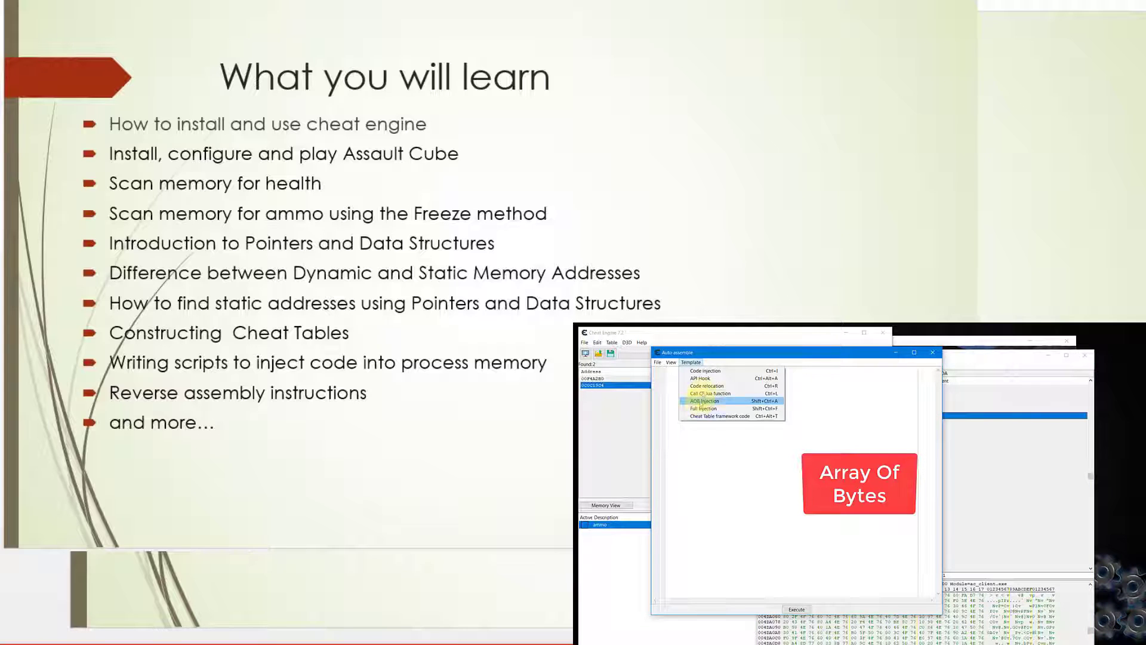
{"action": "left_click", "coordinate": [704, 401]}
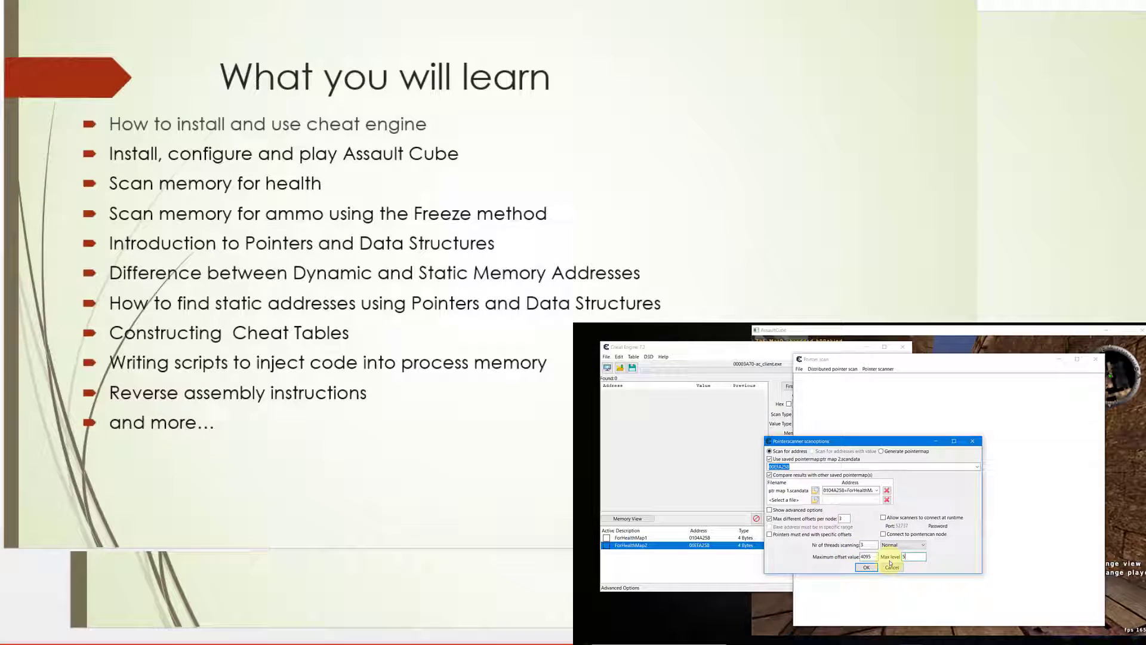
{"action": "left_click", "coordinate": [866, 567]}
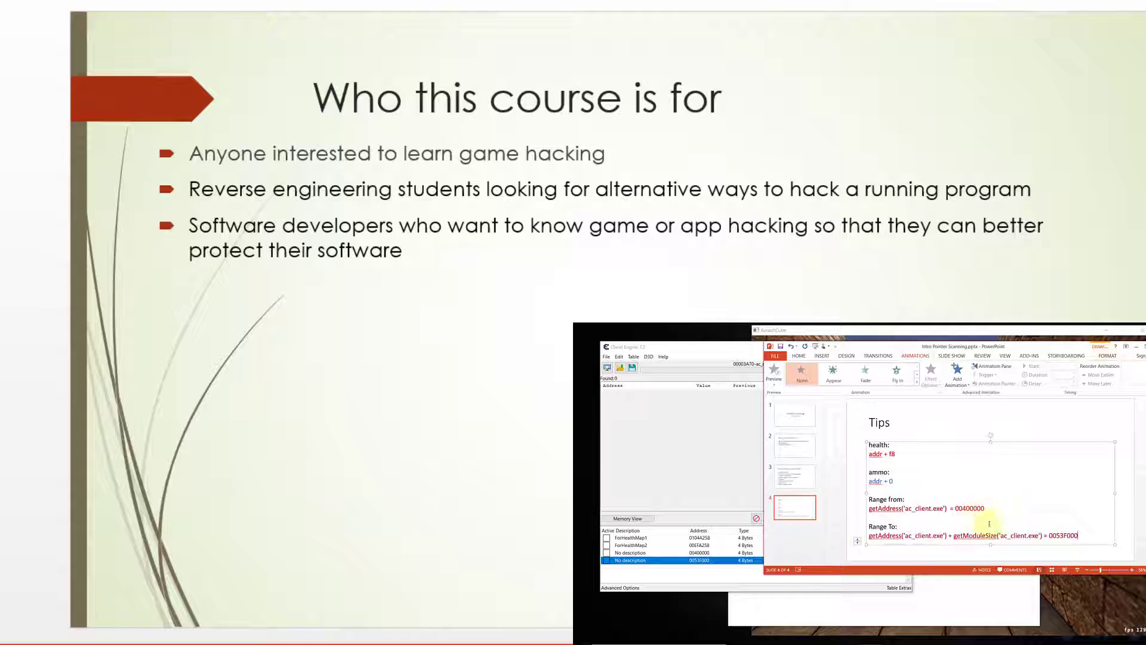
{"action": "left_click", "coordinate": [716, 346]}
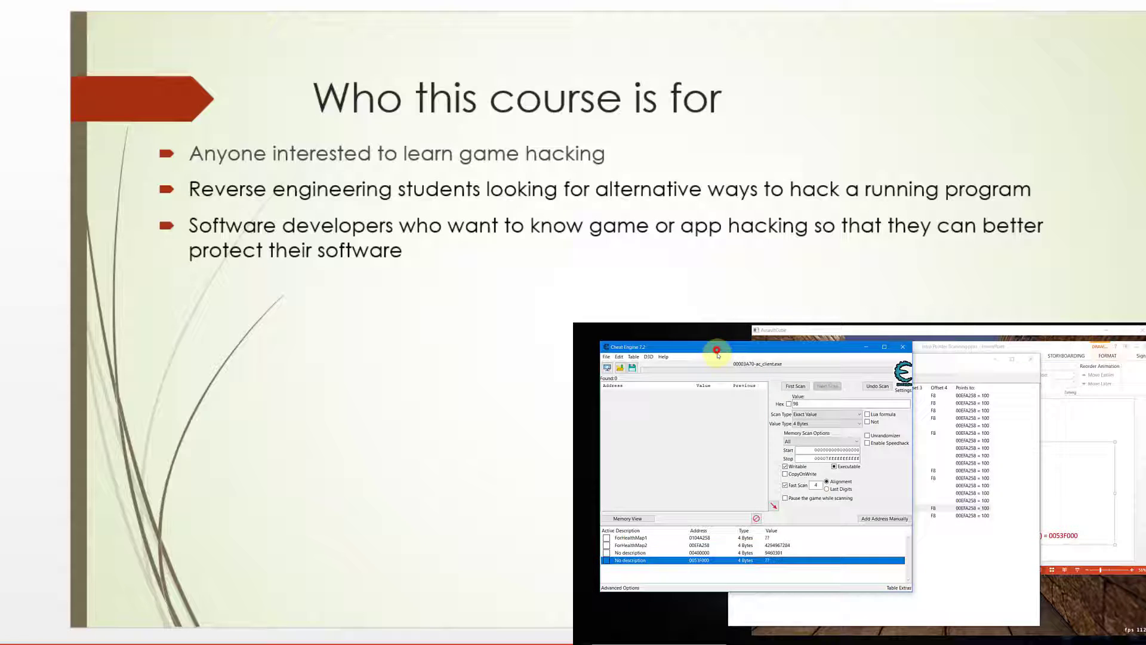